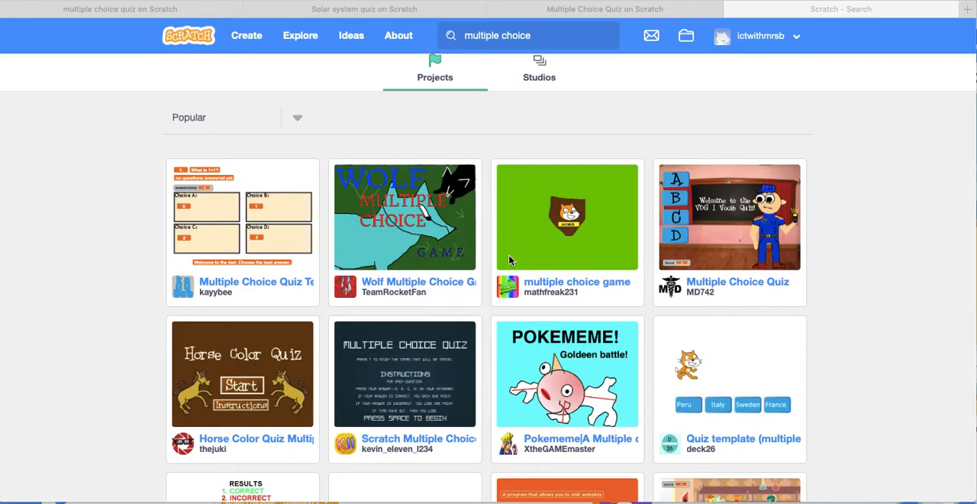
pyautogui.moveTo(487, 119)
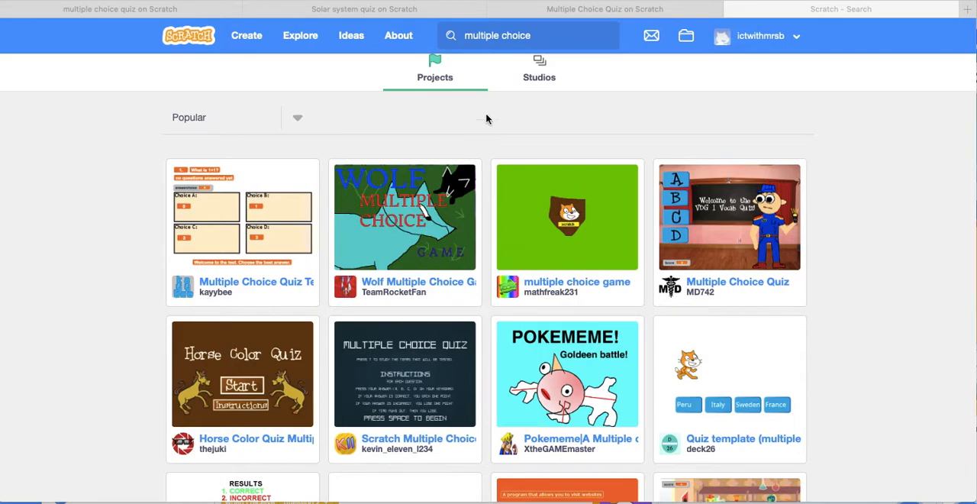
pyautogui.moveTo(496, 35)
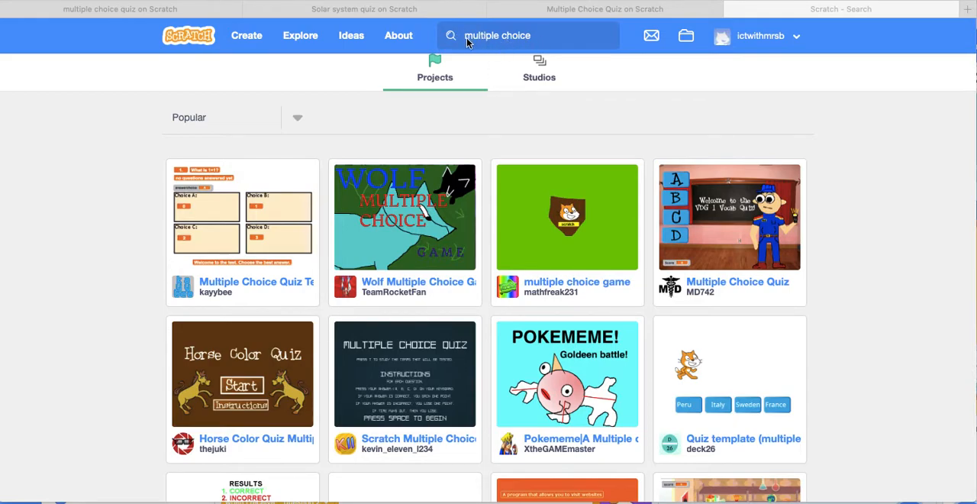
pyautogui.moveTo(492, 322)
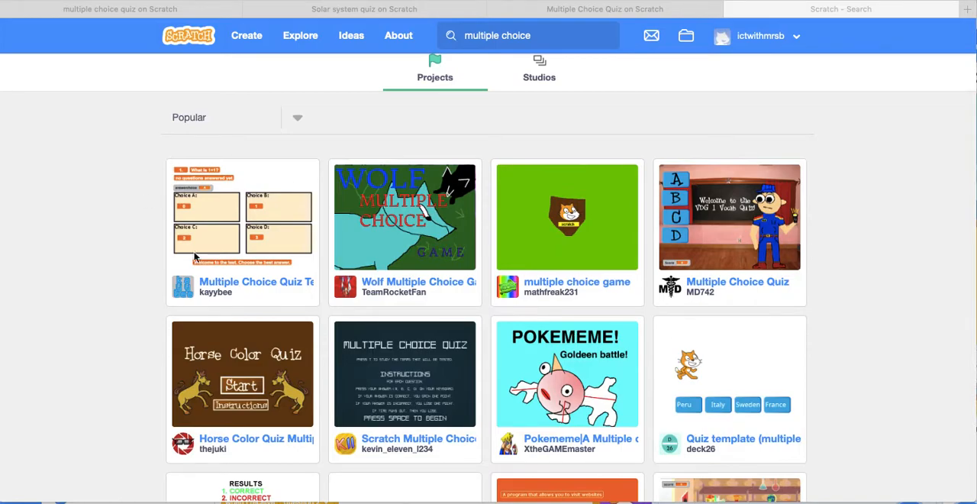
pyautogui.moveTo(224, 288)
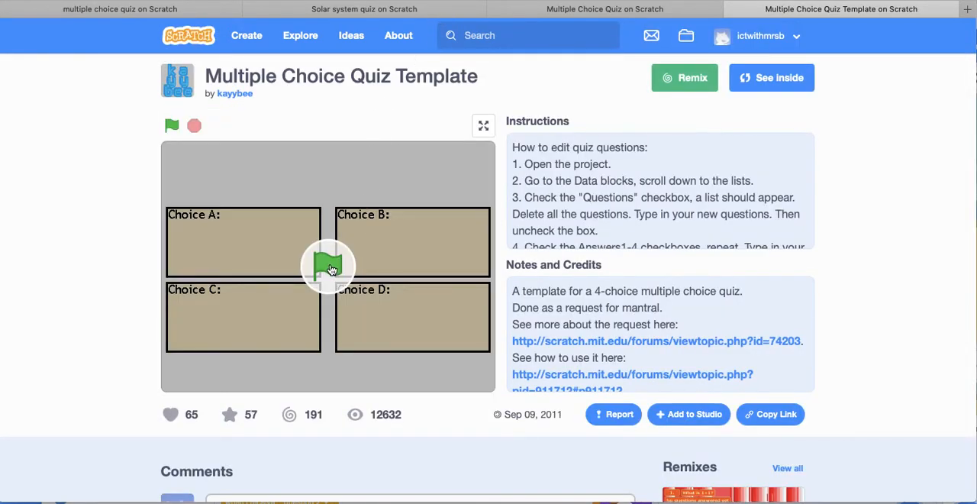
# - Run the Multiple Choice Quiz Template and answer the 1812 question with choice D
pyautogui.click(172, 125)
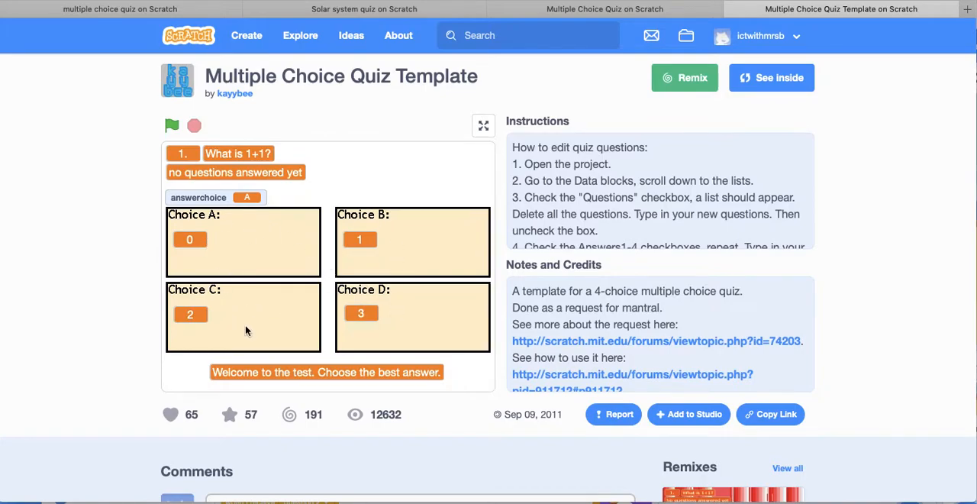
pyautogui.moveTo(252, 311)
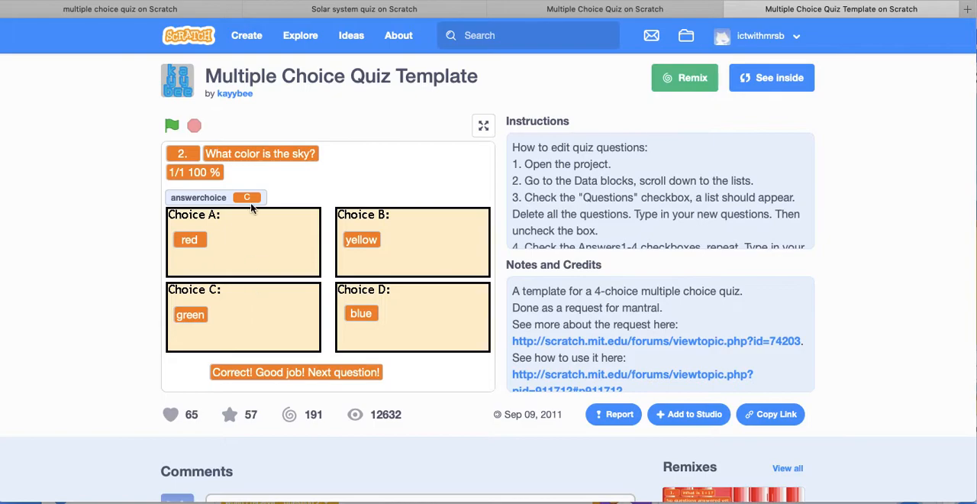
pyautogui.moveTo(423, 311)
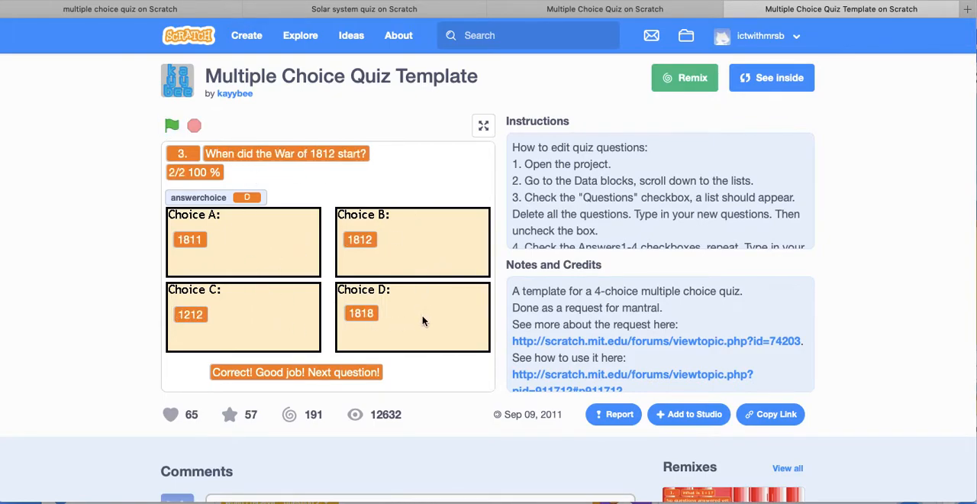
pyautogui.click(605, 9)
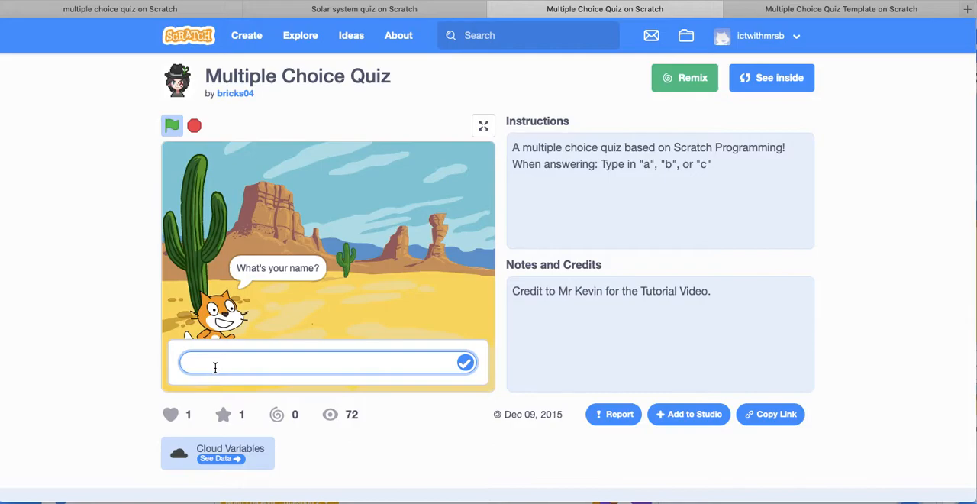
# - Enter the name 'Mrs B', answer the Scratch questions, and move to the Solar system quiz
pyautogui.write('Mrs B')
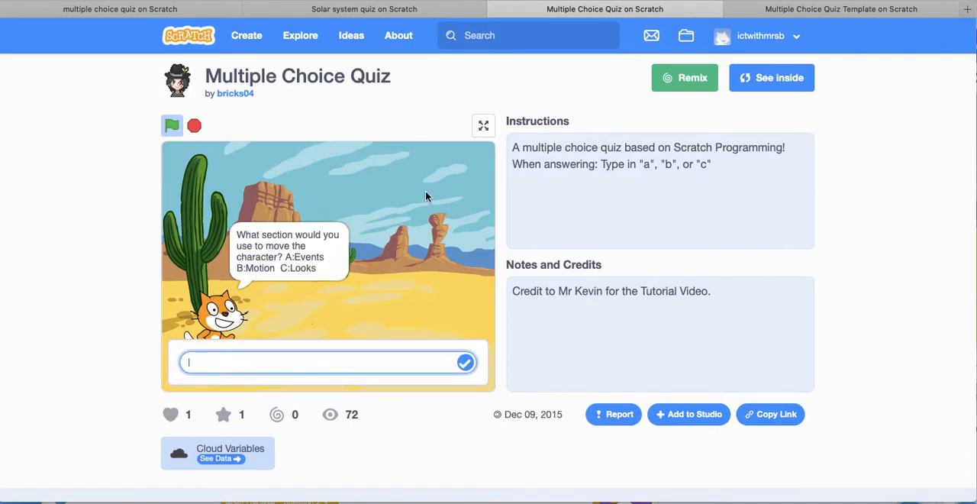
pyautogui.moveTo(615, 159)
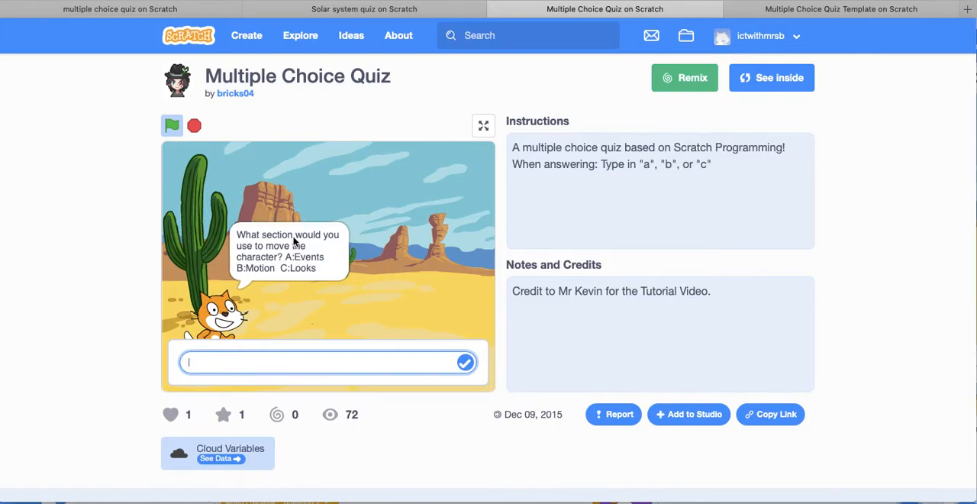
pyautogui.moveTo(248, 258)
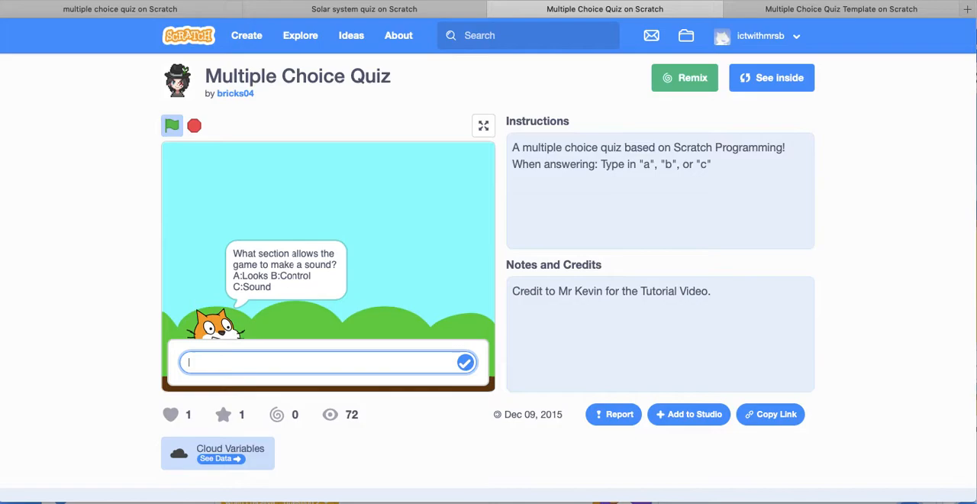
pyautogui.click(465, 362)
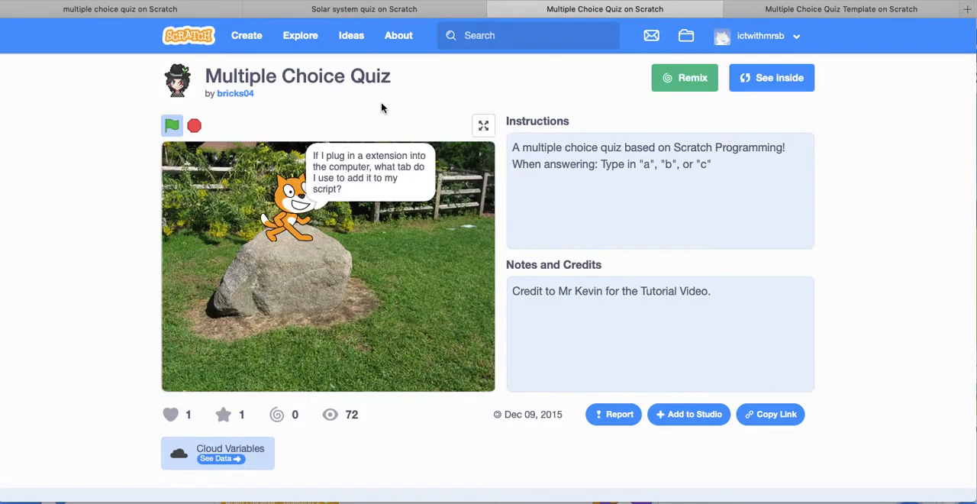
pyautogui.click(364, 8)
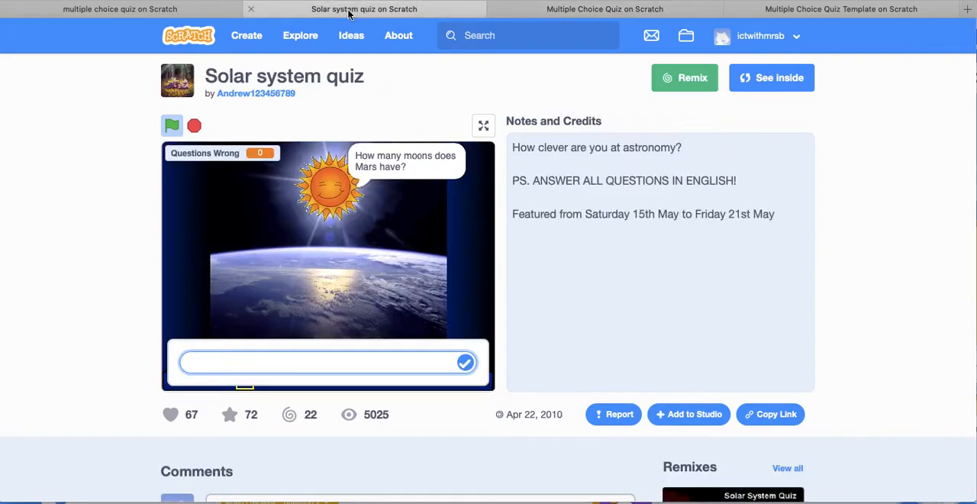
# - Start the Solar system quiz and answer 'earth' and 'Saturn' with no wrong answers
pyautogui.click(171, 125)
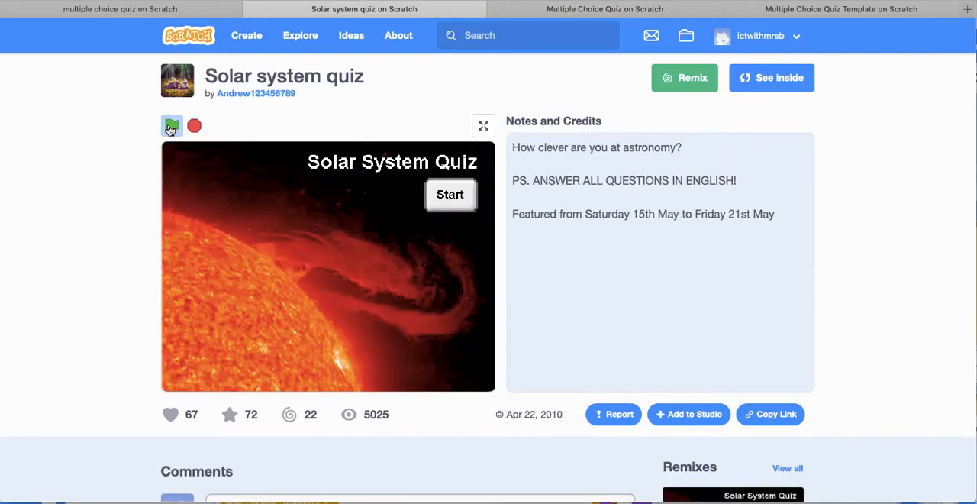
pyautogui.click(172, 125)
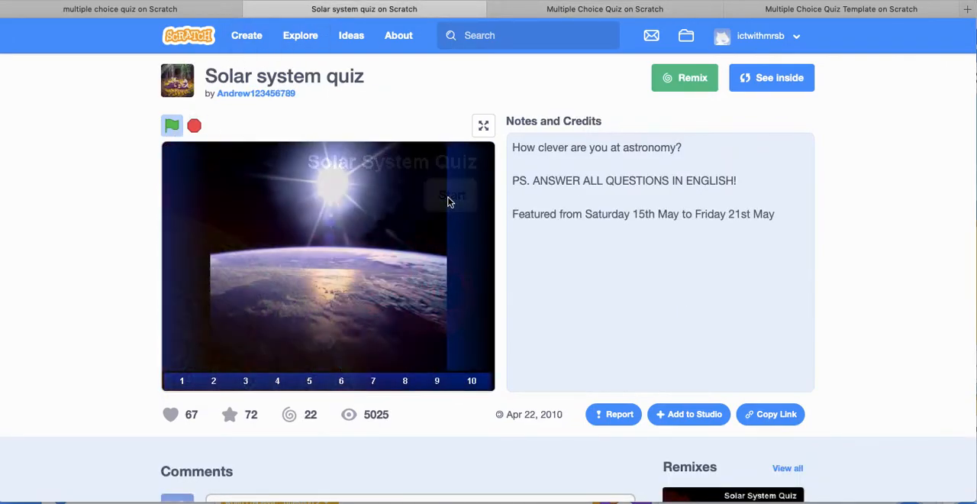
pyautogui.click(172, 125)
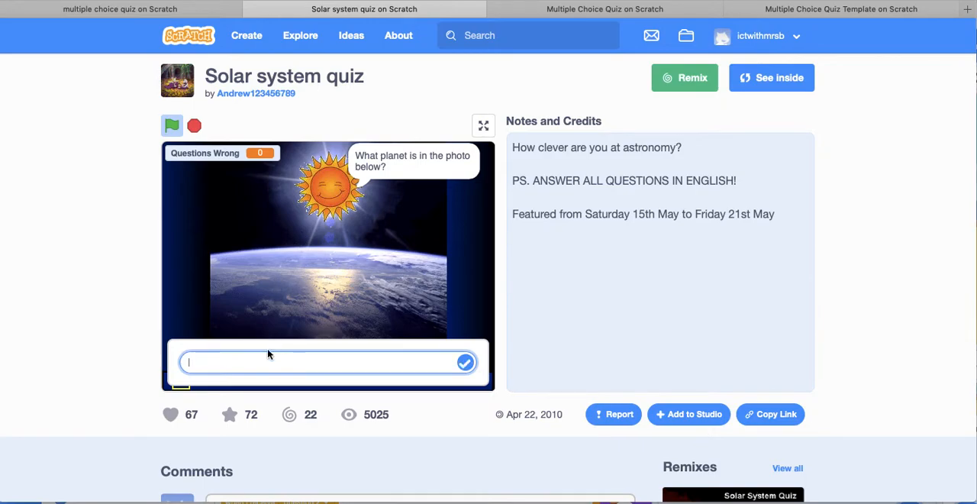
pyautogui.write('ear')
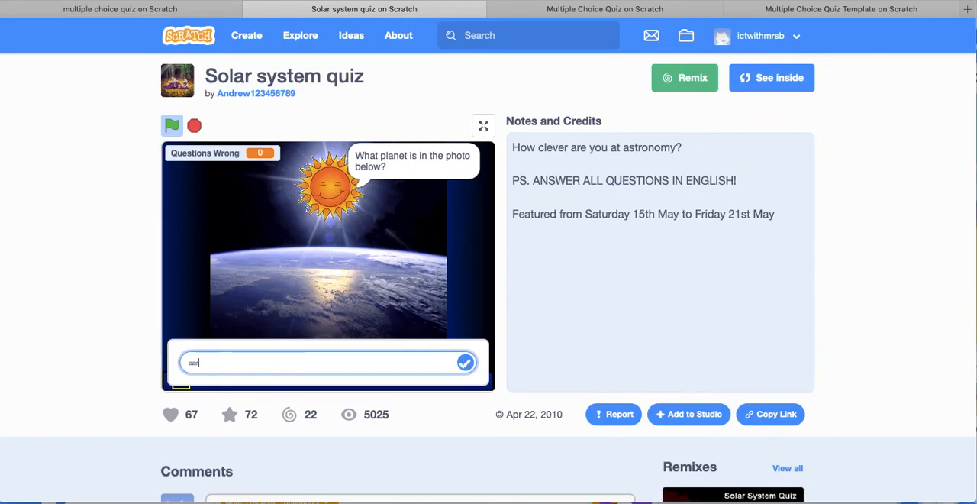
pyautogui.click(465, 362)
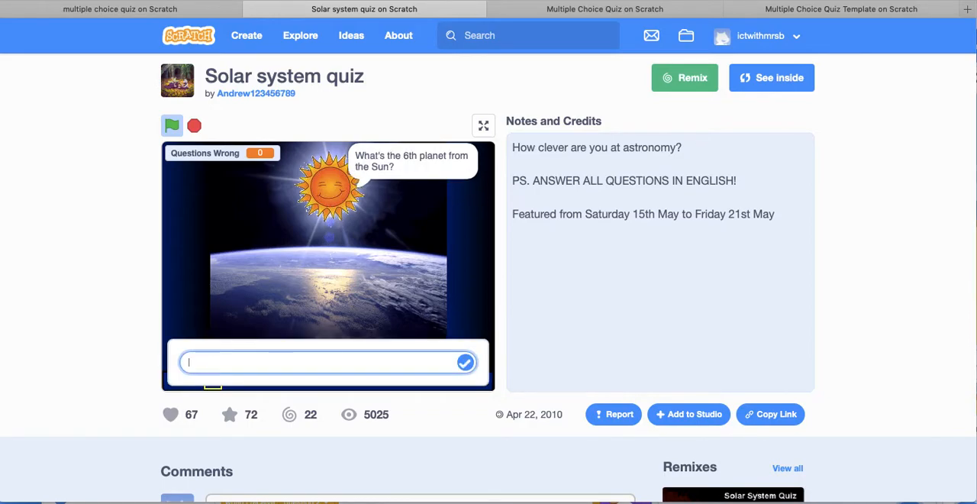
pyautogui.write('Satur')
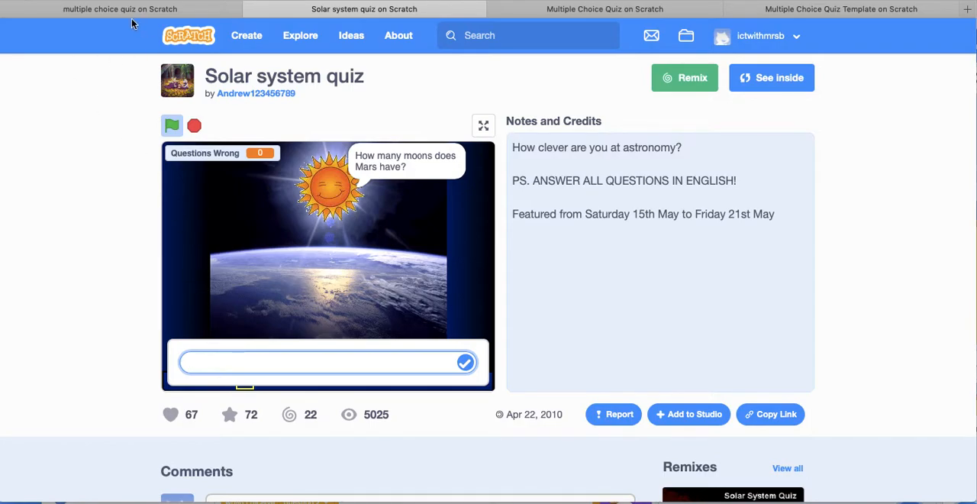
pyautogui.click(119, 8)
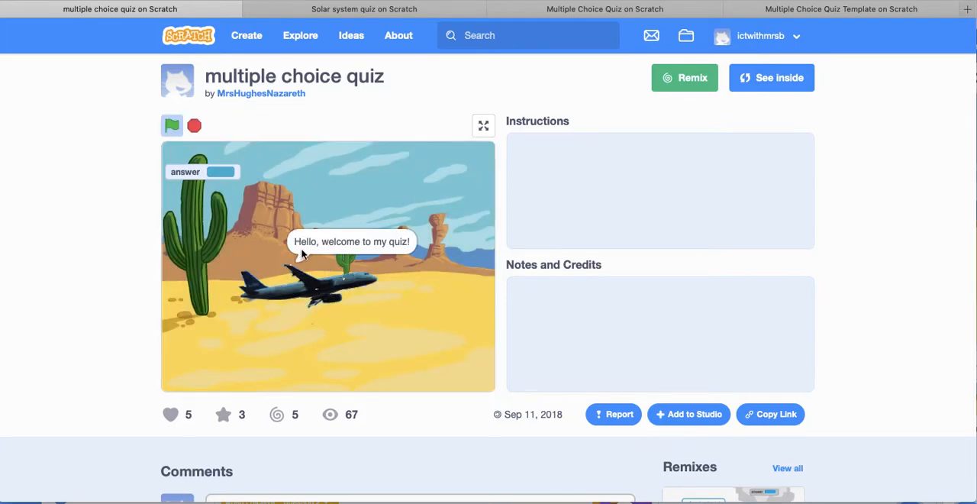
pyautogui.moveTo(245, 277)
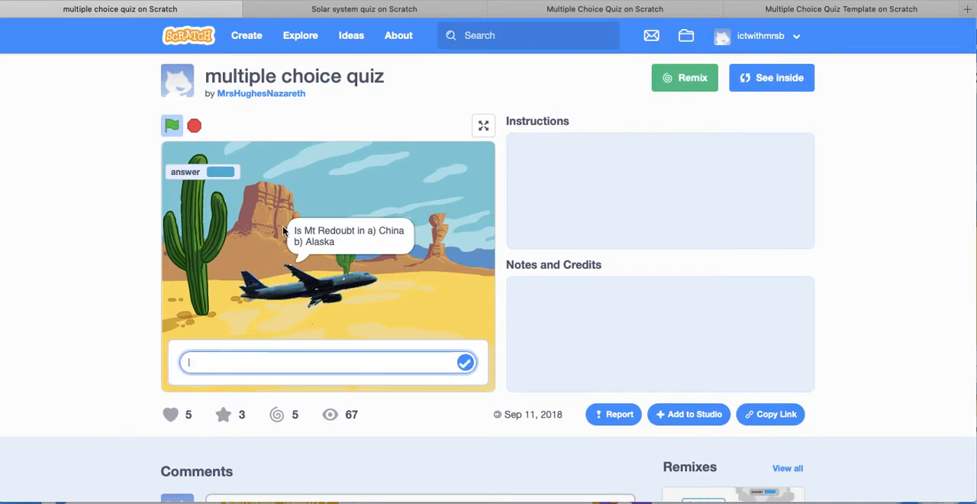
pyautogui.moveTo(270, 257)
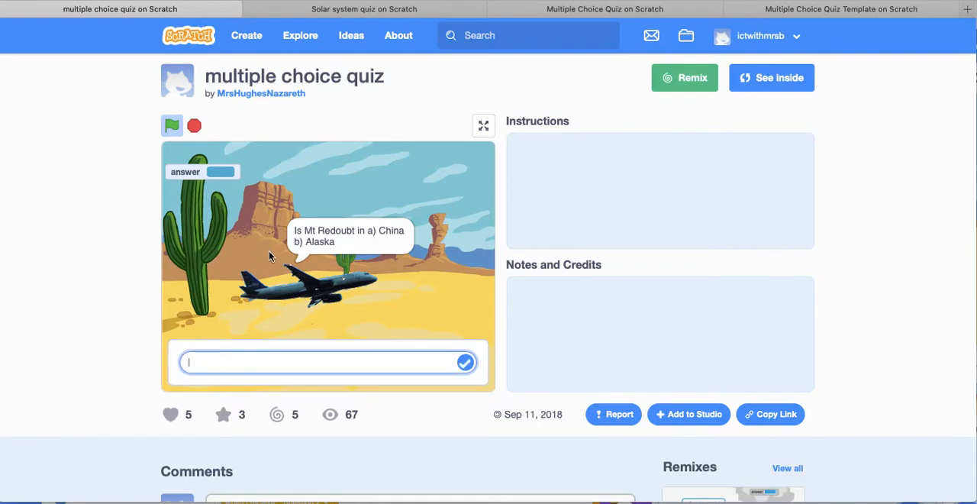
pyautogui.moveTo(247, 344)
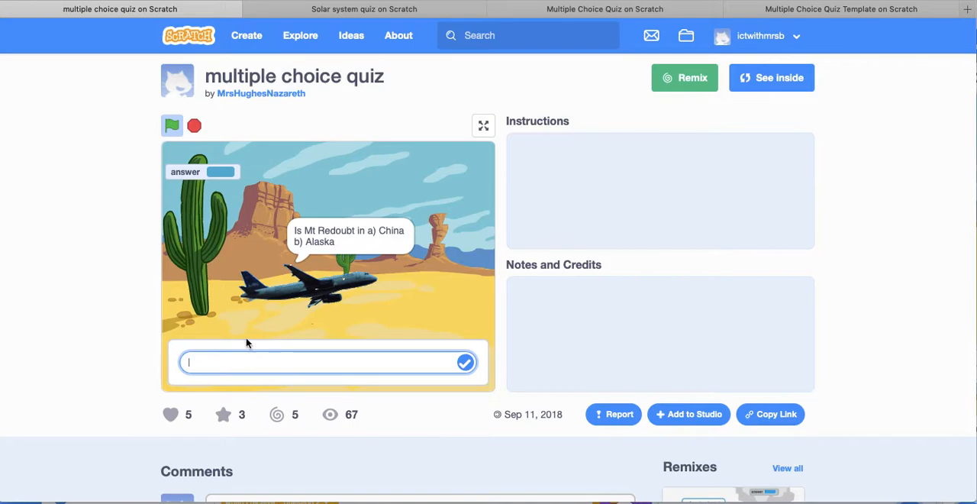
pyautogui.write('b')
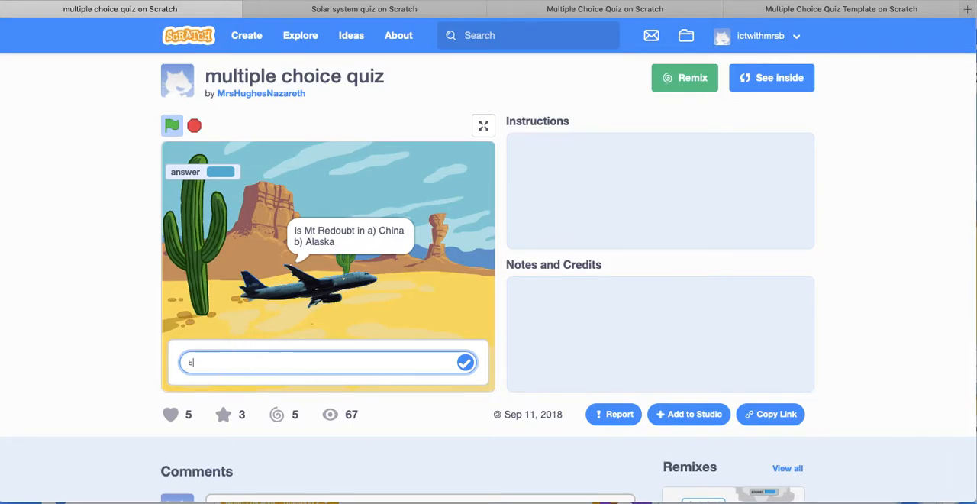
pyautogui.click(465, 362)
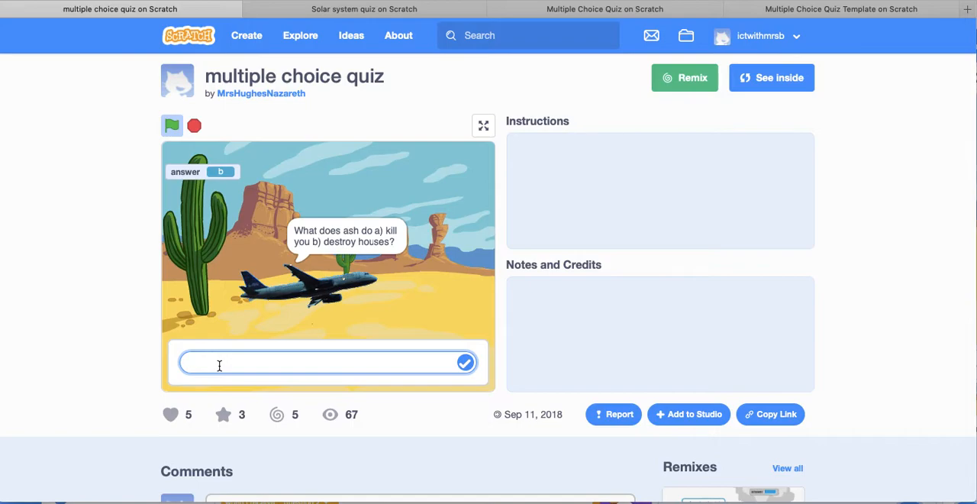
pyautogui.click(465, 362)
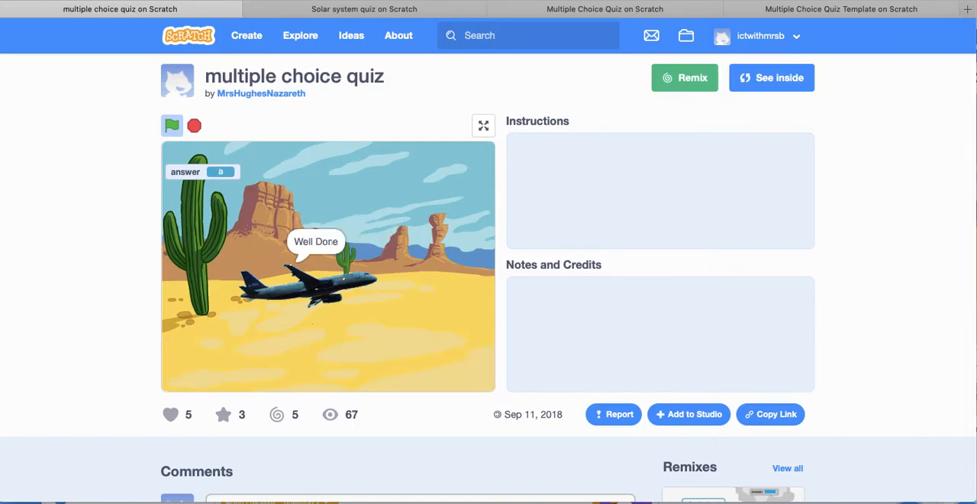
pyautogui.moveTo(602, 220)
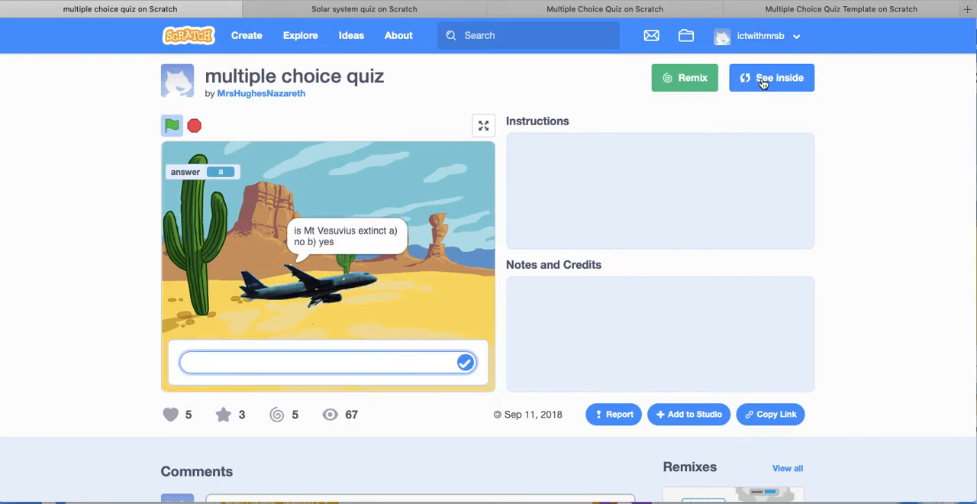
pyautogui.click(771, 77)
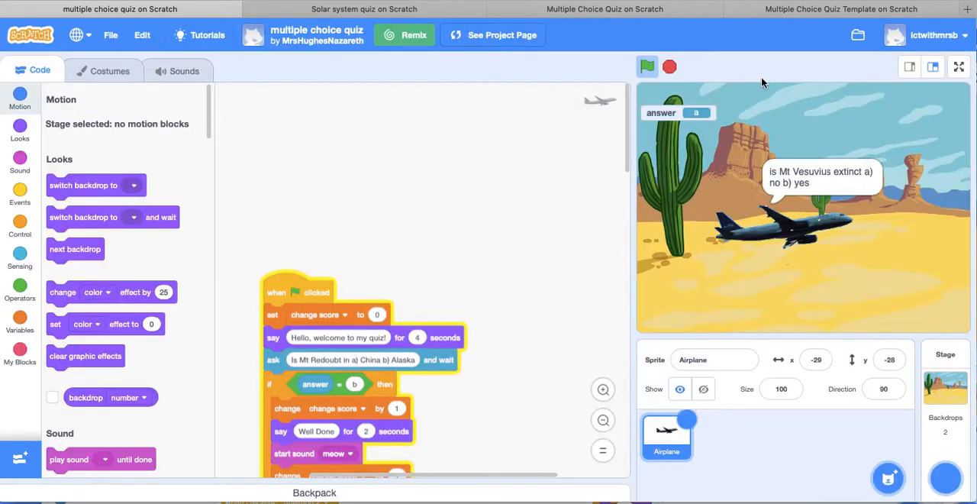
# - In the Airplane sprite, make the welcome 2 seconds and ask 'Is Melbourne in a) China b) Australia'
pyautogui.click(19, 94)
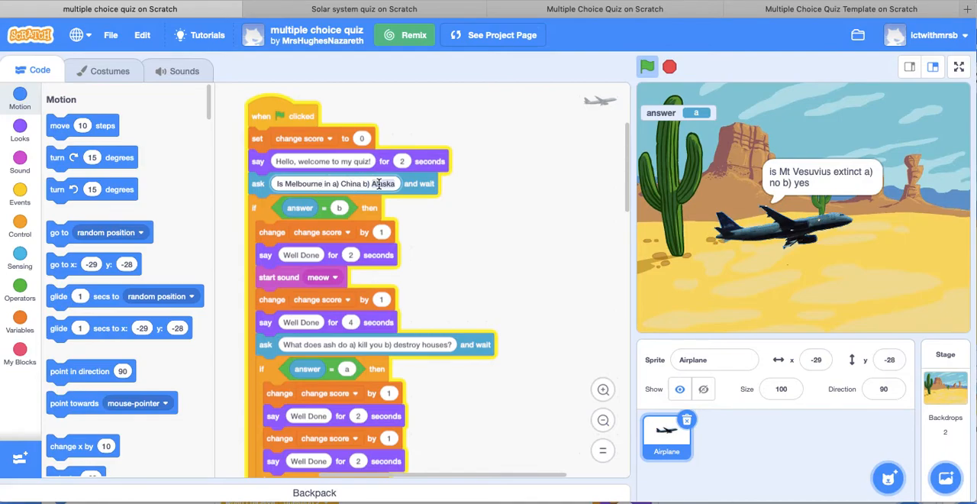
pyautogui.write('Australi')
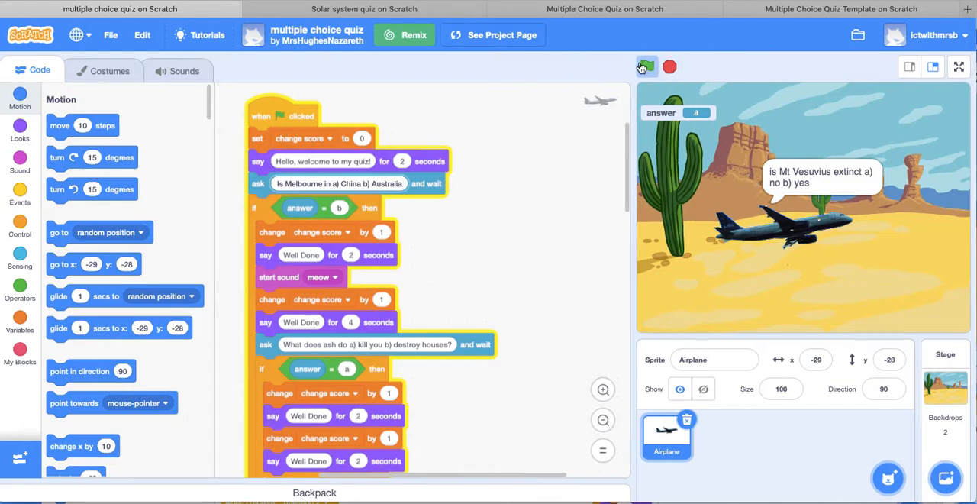
# - Test-run the quiz with answer 'b' and change the first reply to 'Great Job :)'
pyautogui.click(646, 66)
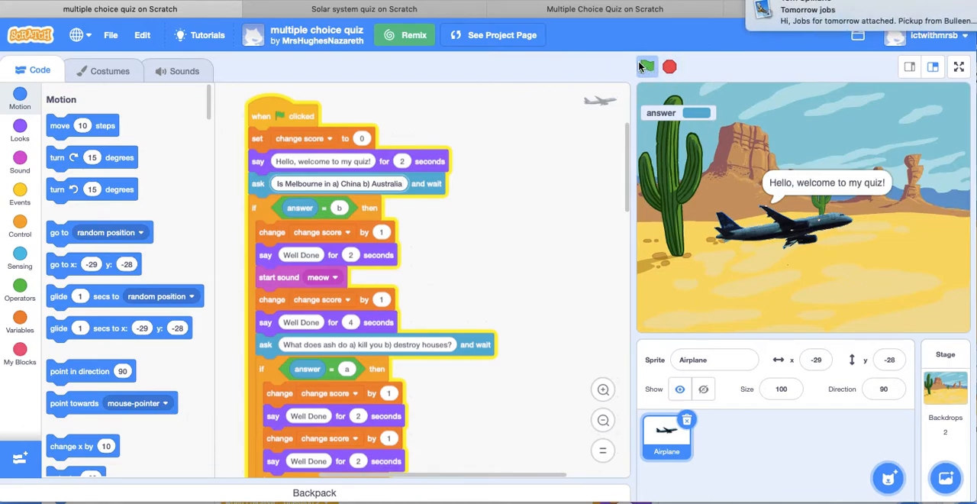
pyautogui.click(647, 66)
pyautogui.write('b')
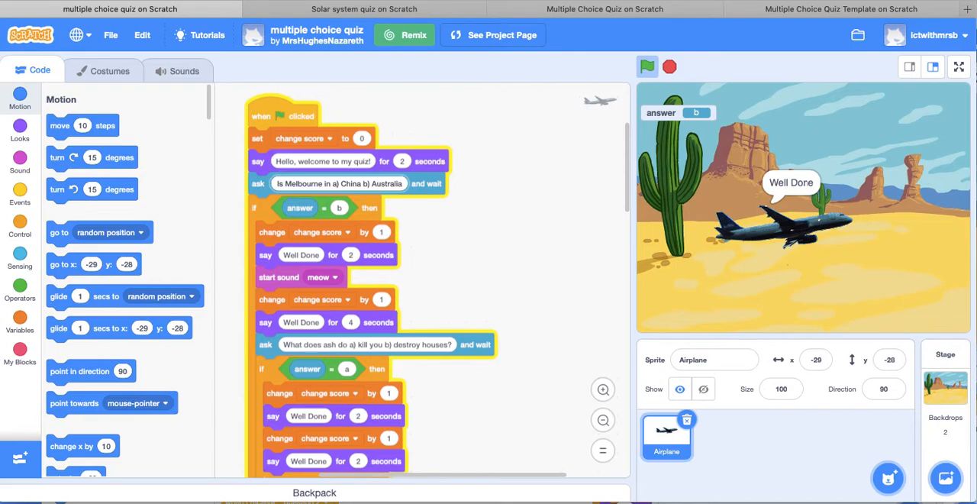
pyautogui.moveTo(324, 322)
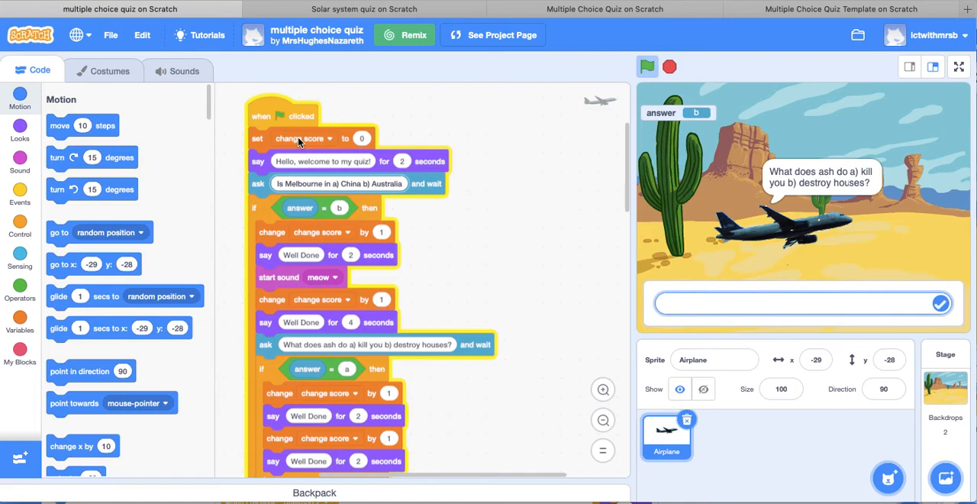
pyautogui.moveTo(301, 270)
pyautogui.write('Great Job :)')
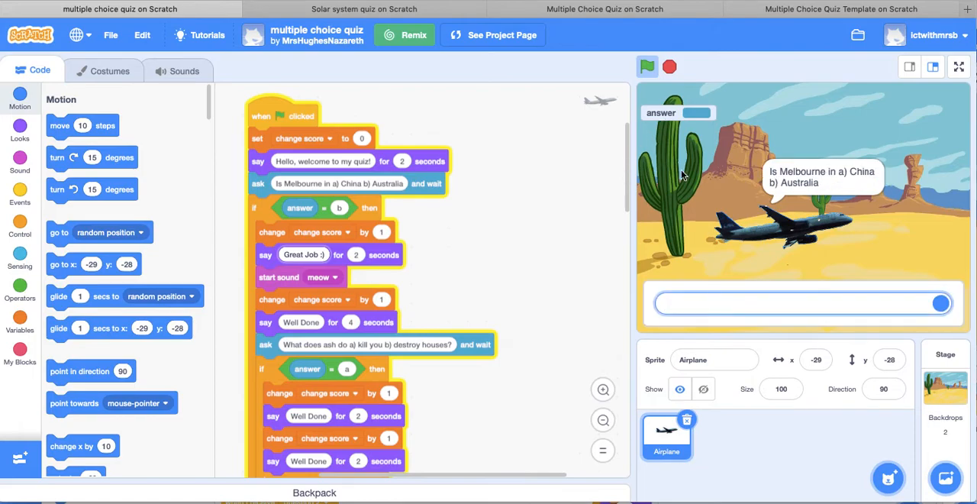
pyautogui.write('b')
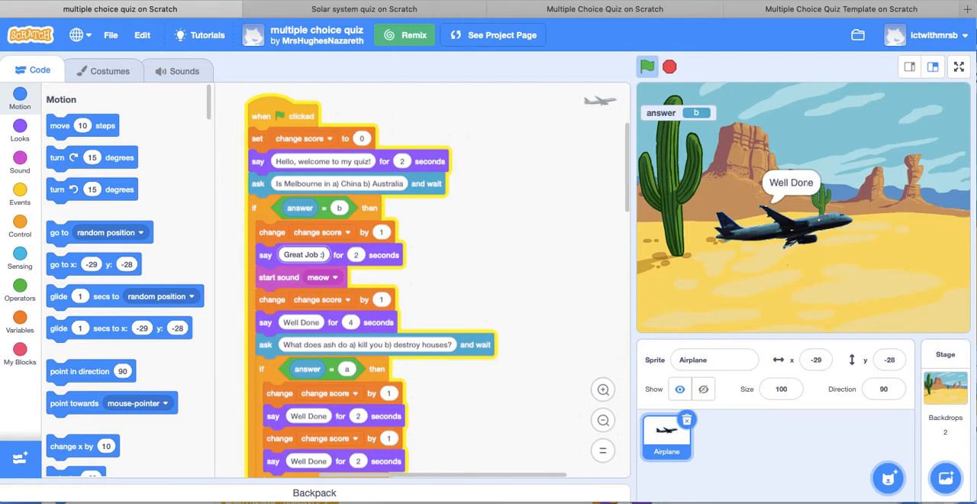
pyautogui.click(364, 8)
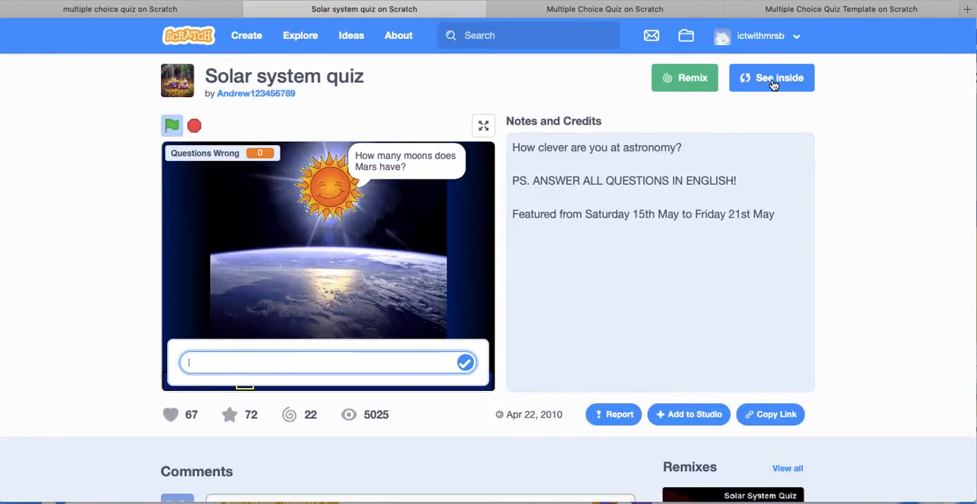
# - Open the Solar system quiz's code and view the cartoonsun sprite's Saturn question scripts
pyautogui.click(771, 77)
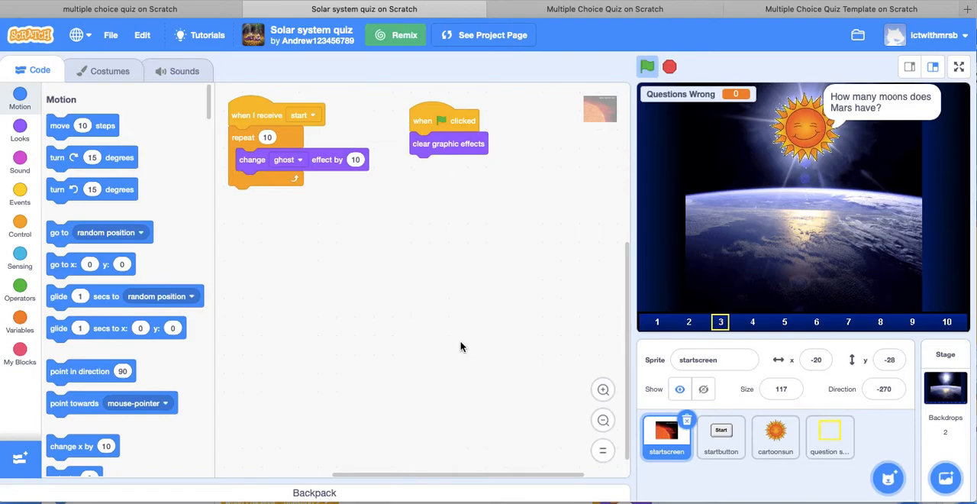
pyautogui.moveTo(524, 367)
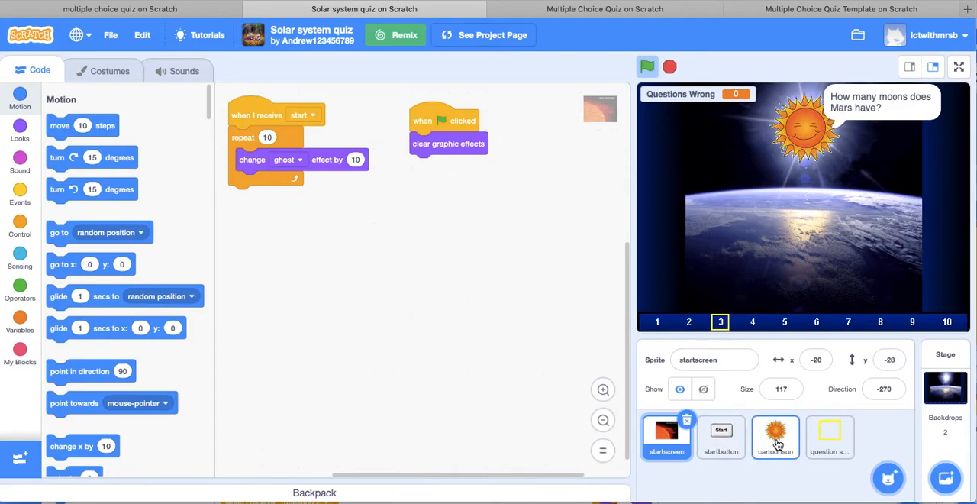
pyautogui.click(776, 435)
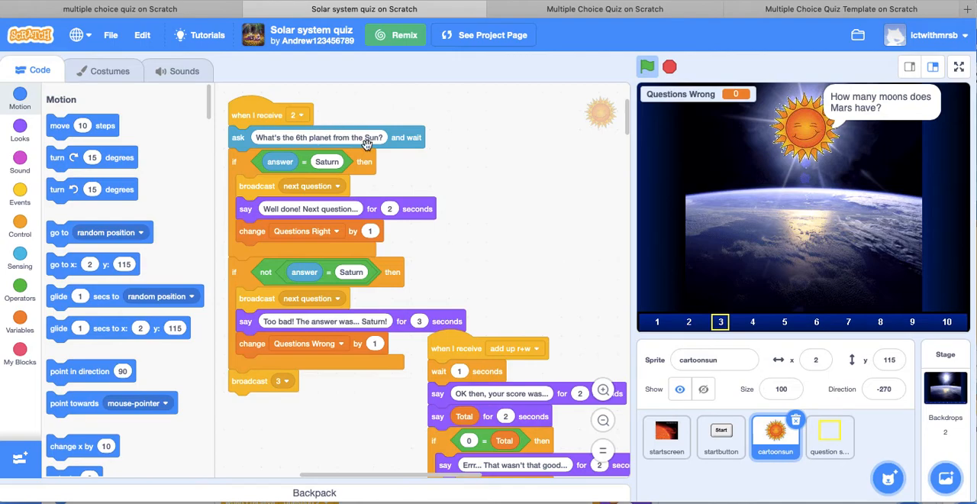
pyautogui.moveTo(378, 184)
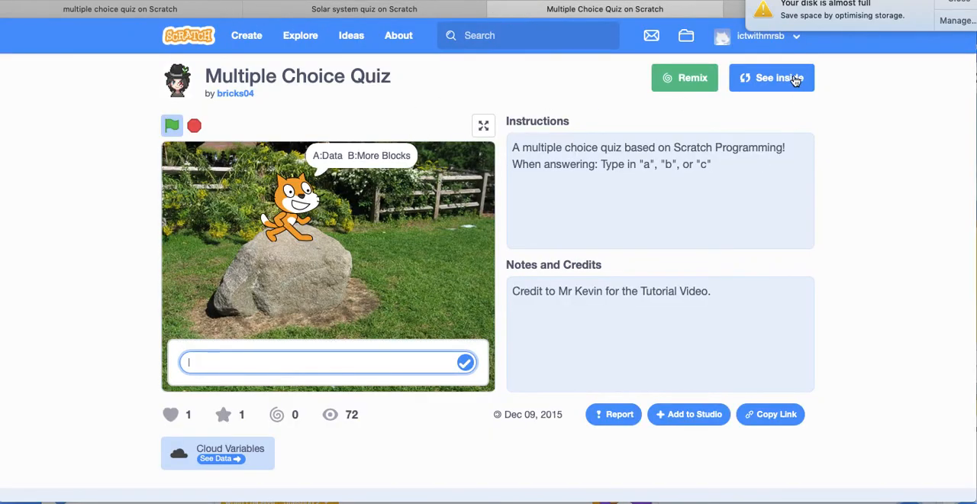
# - Open bricks04's Multiple Choice Quiz code and dismiss the disk space warning
pyautogui.click(772, 77)
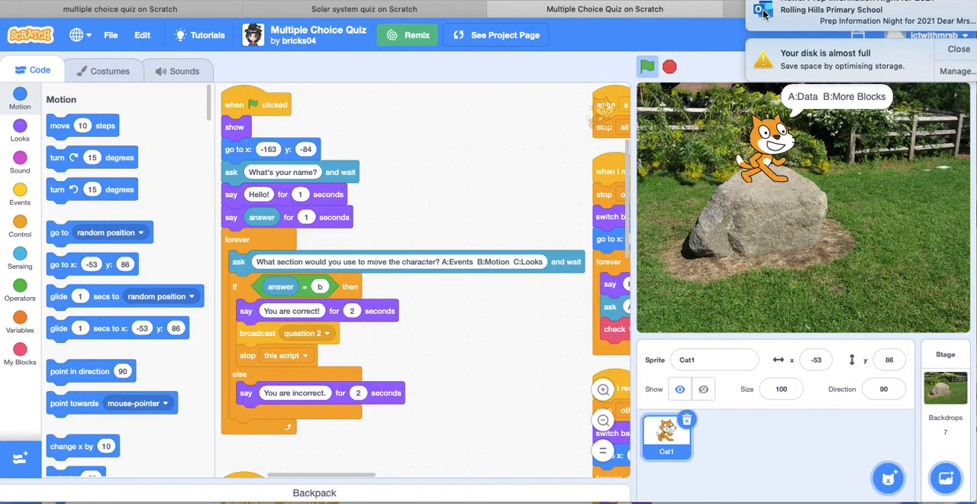
pyautogui.click(959, 49)
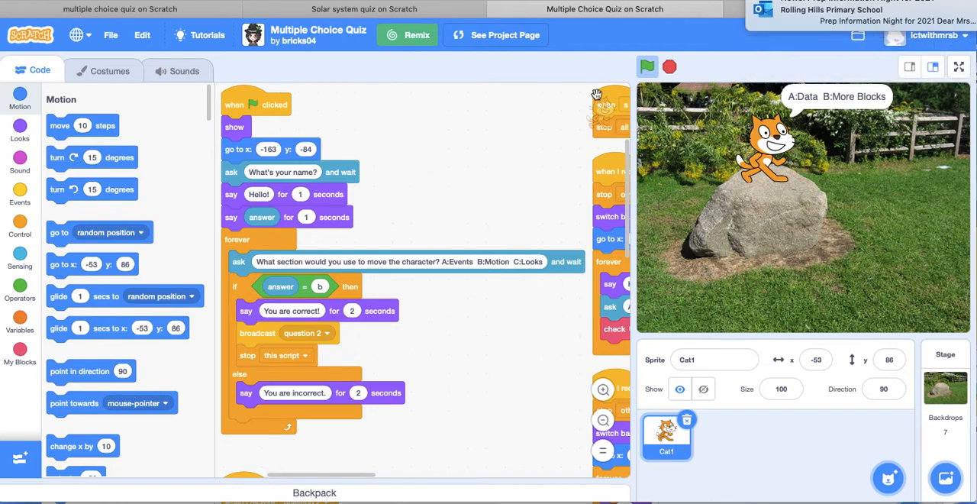